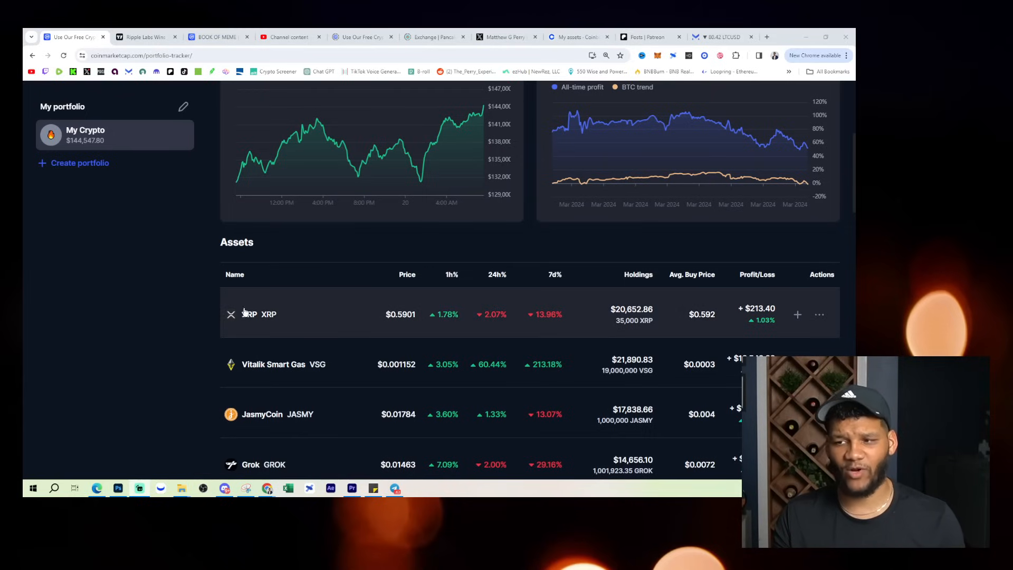
# - Open the XRP coin page from the portfolio tracker's Assets table
pyautogui.click(268, 314)
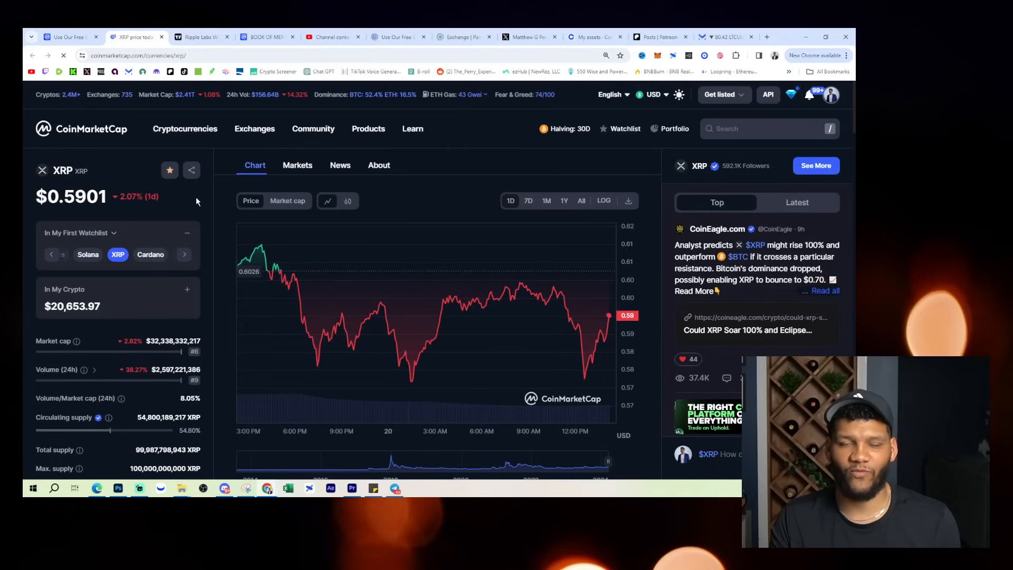
pyautogui.moveTo(211, 240)
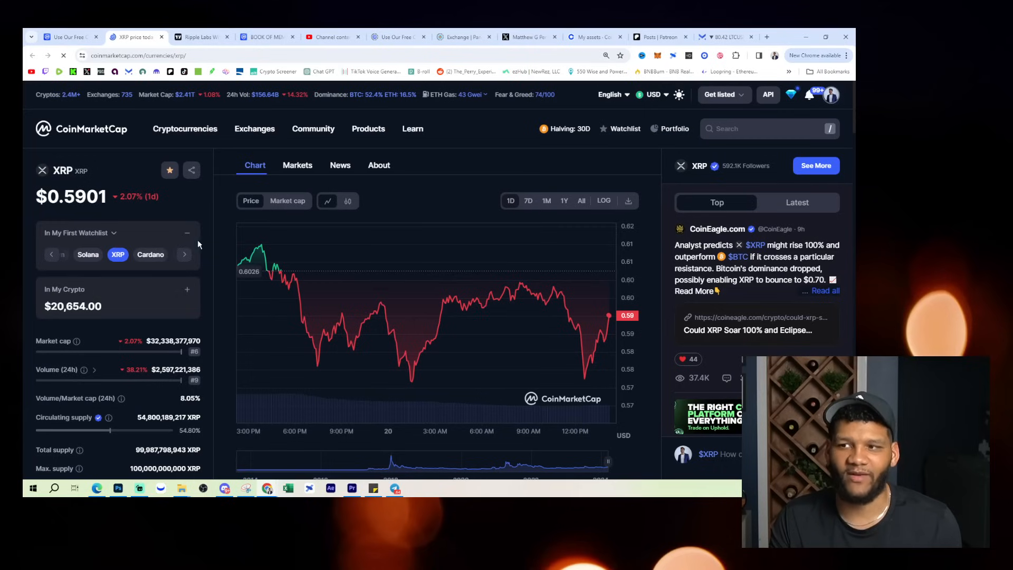
pyautogui.click(184, 129)
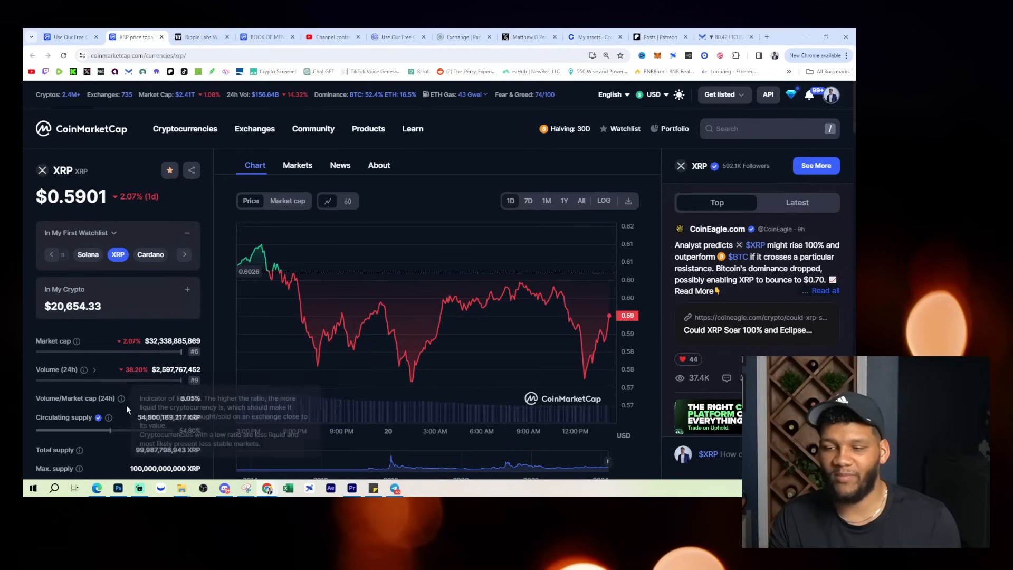
pyautogui.moveTo(121, 430)
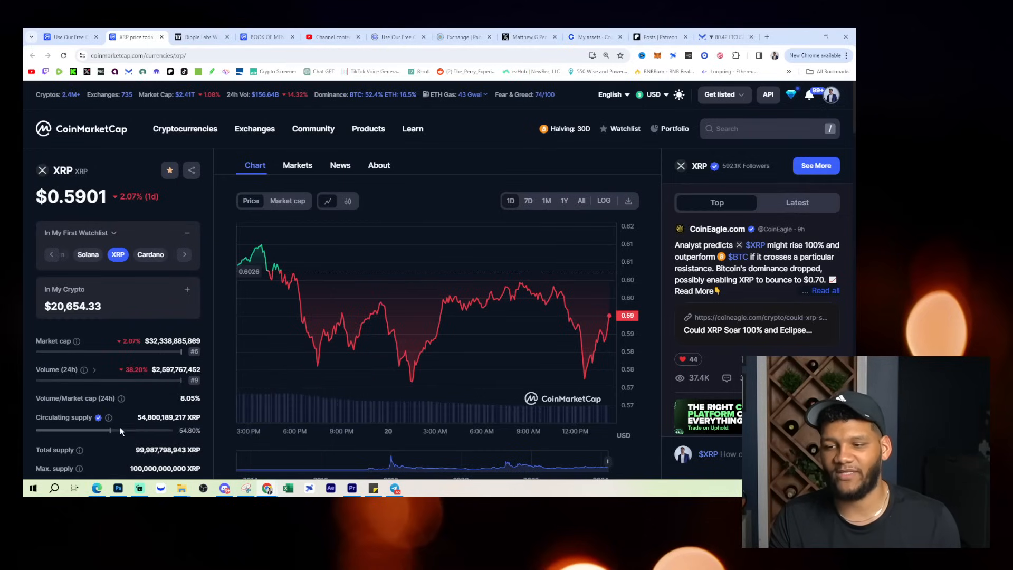
pyautogui.moveTo(511, 255)
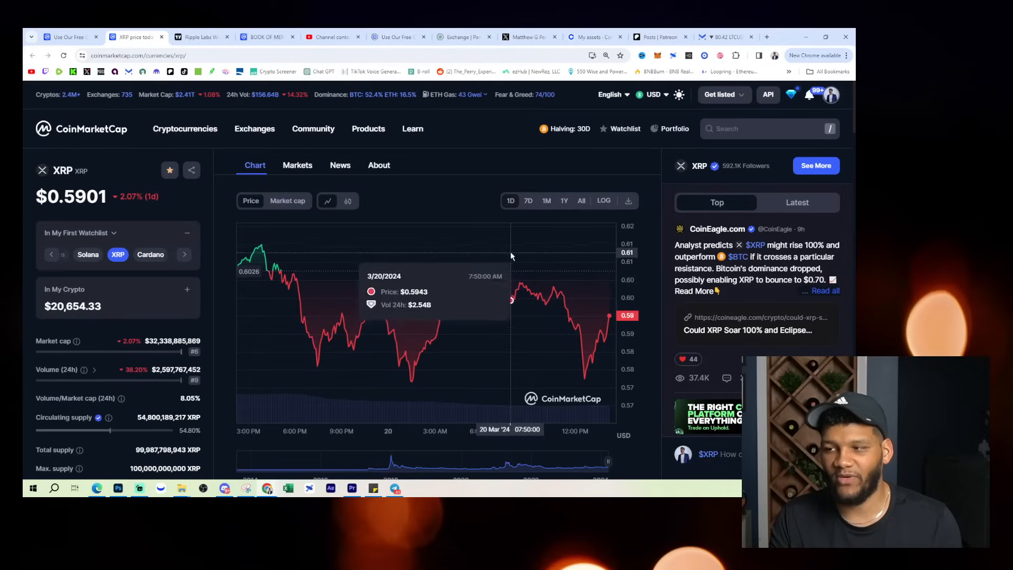
# - Switch XRP's price chart to 7 days, then to the 1M range
pyautogui.click(528, 200)
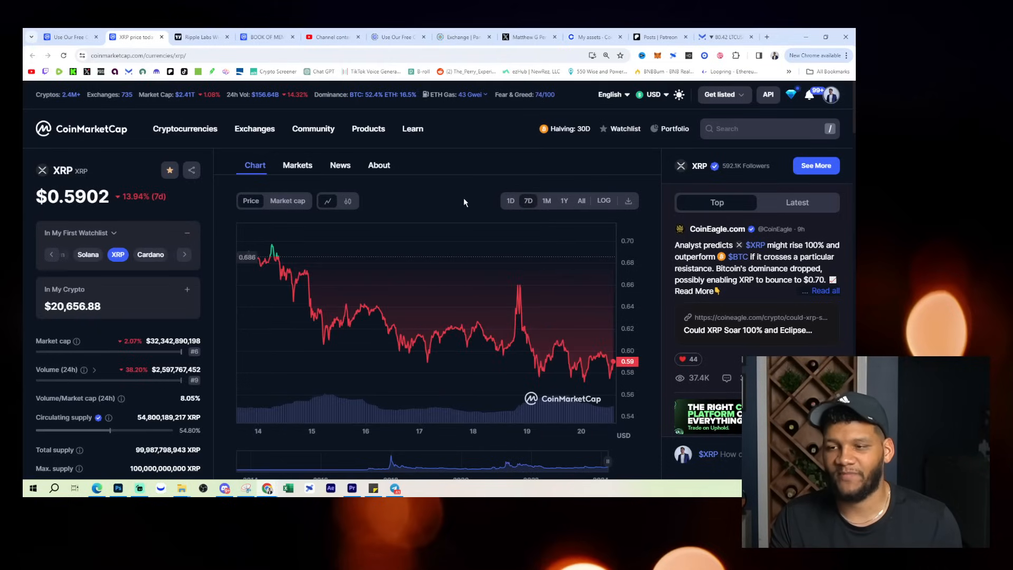
pyautogui.click(546, 200)
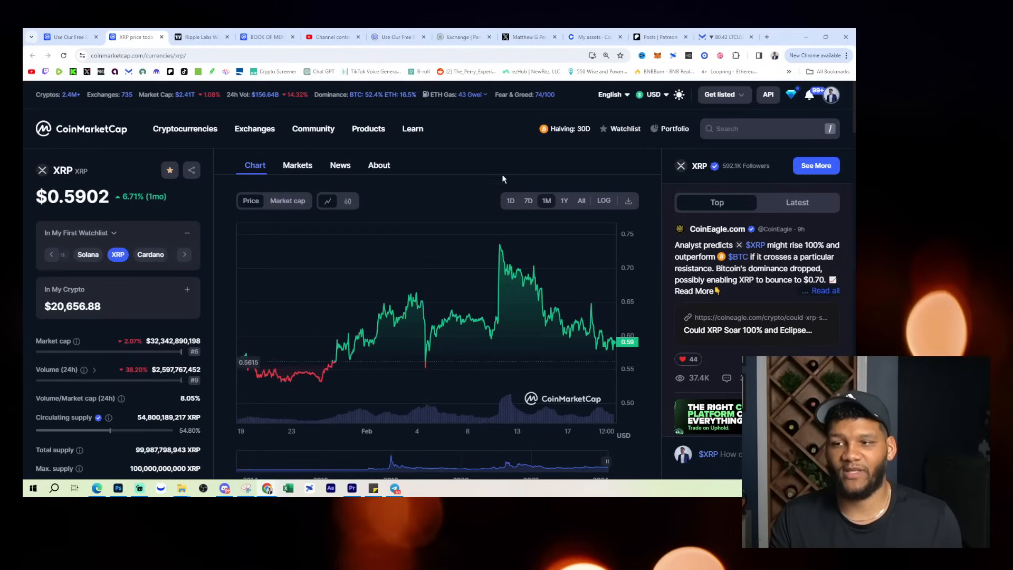
pyautogui.moveTo(503, 250)
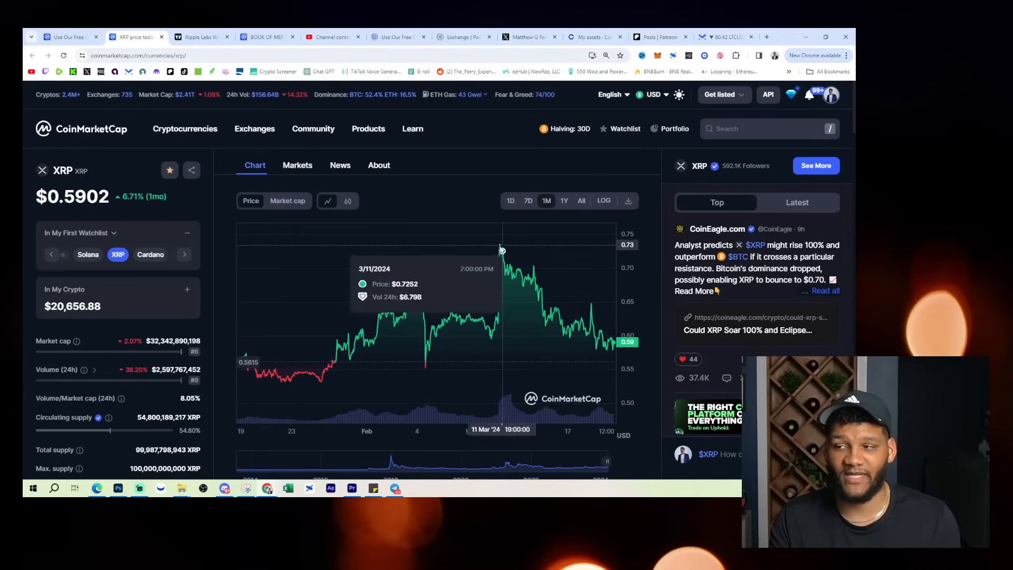
pyautogui.moveTo(499, 247)
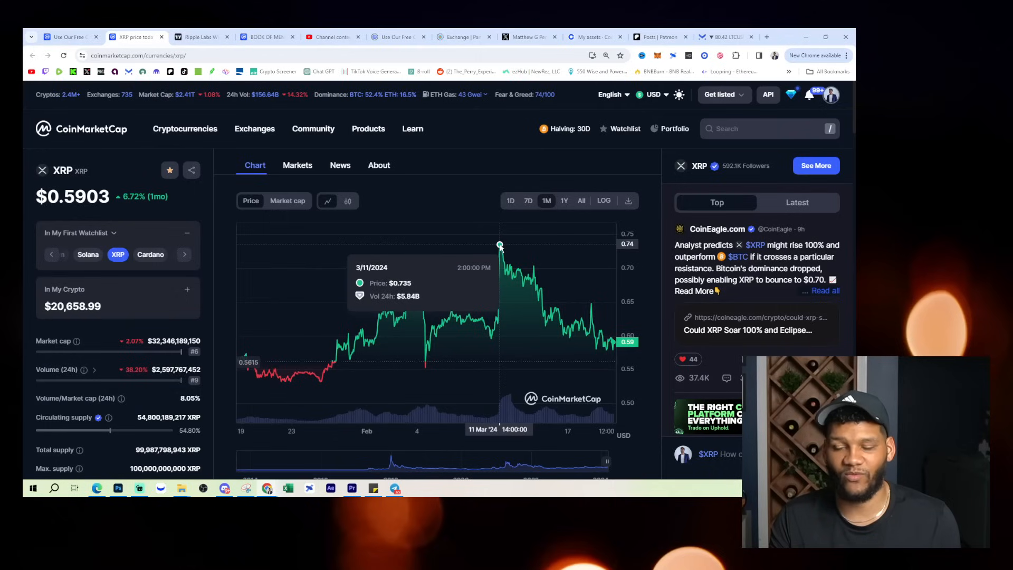
pyautogui.moveTo(510, 279)
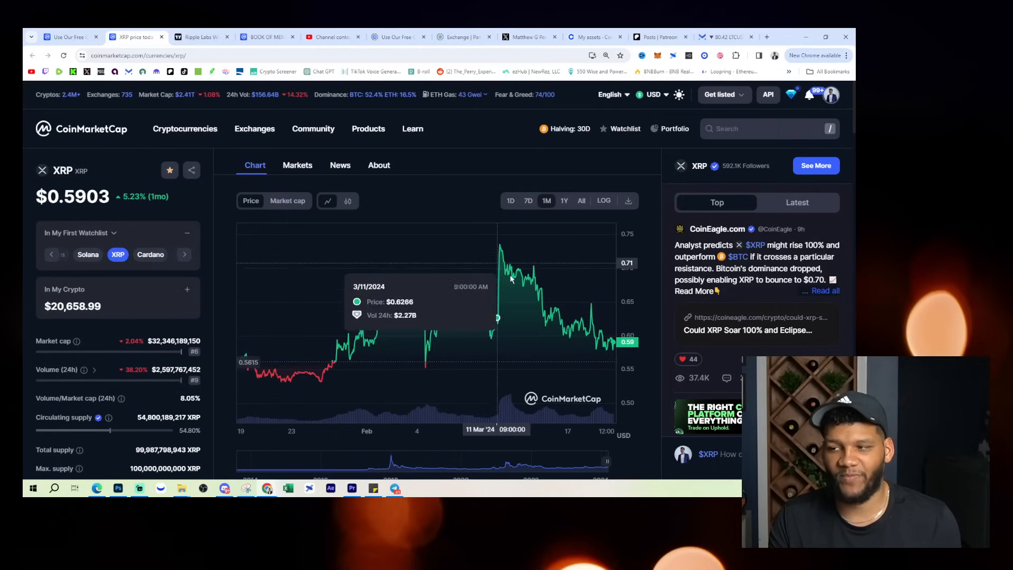
pyautogui.moveTo(532, 279)
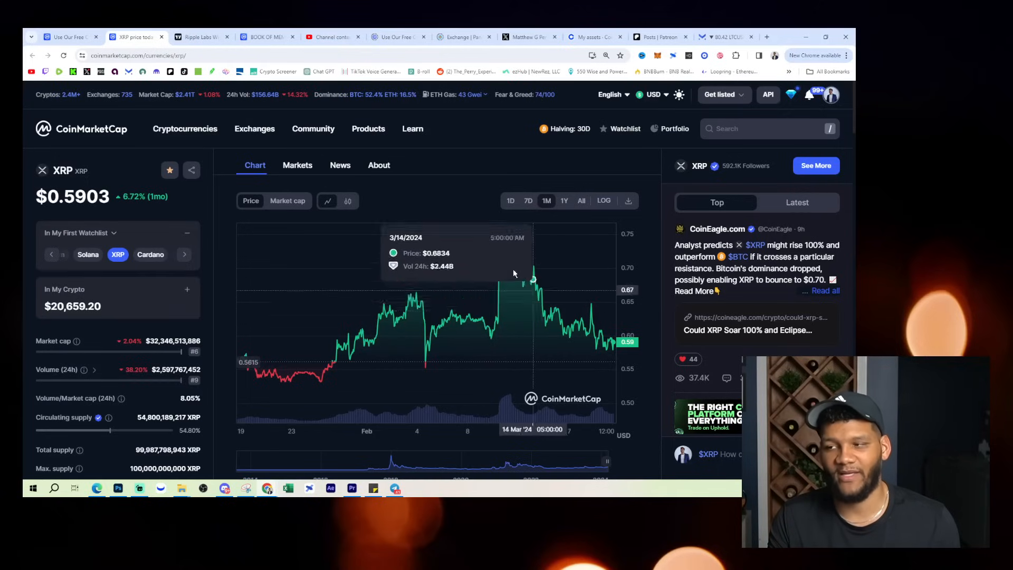
pyautogui.moveTo(532, 279)
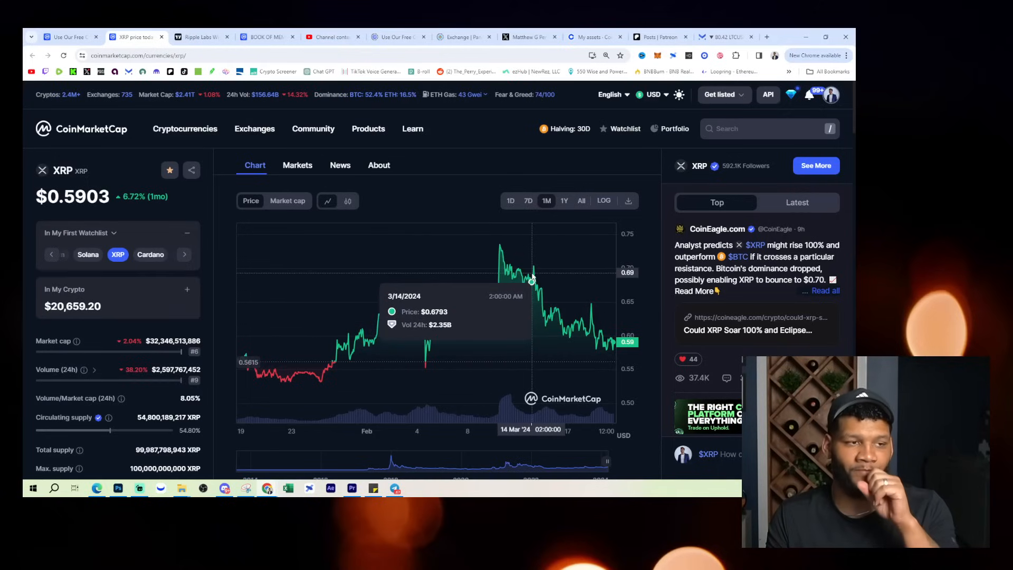
pyautogui.moveTo(532, 282)
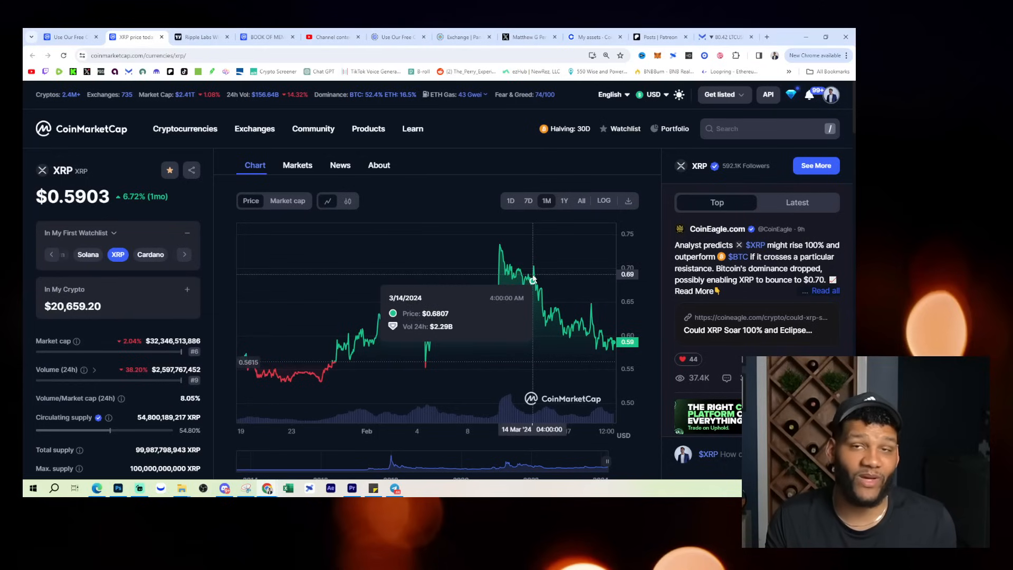
pyautogui.moveTo(532, 281)
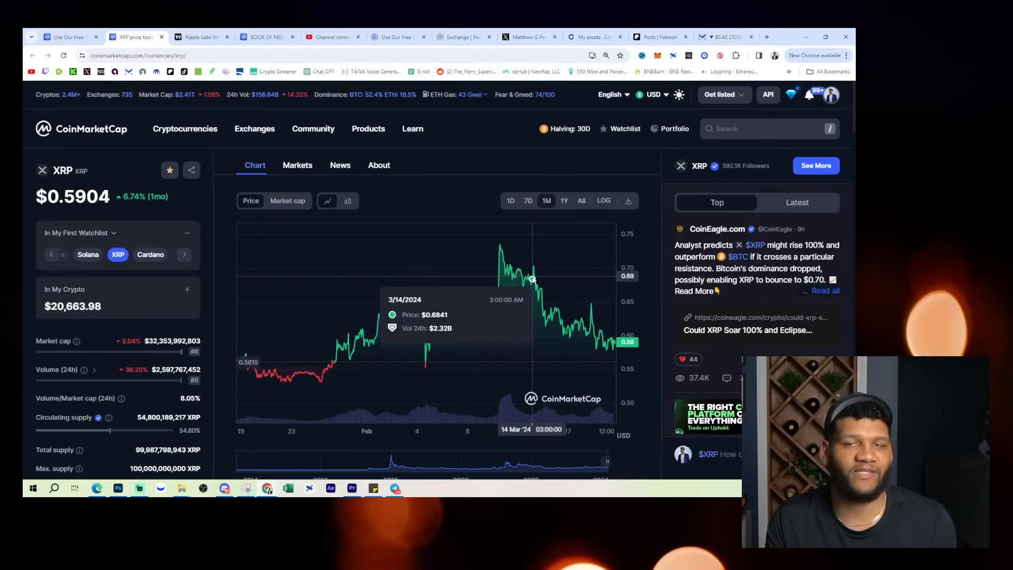
pyautogui.moveTo(531, 279)
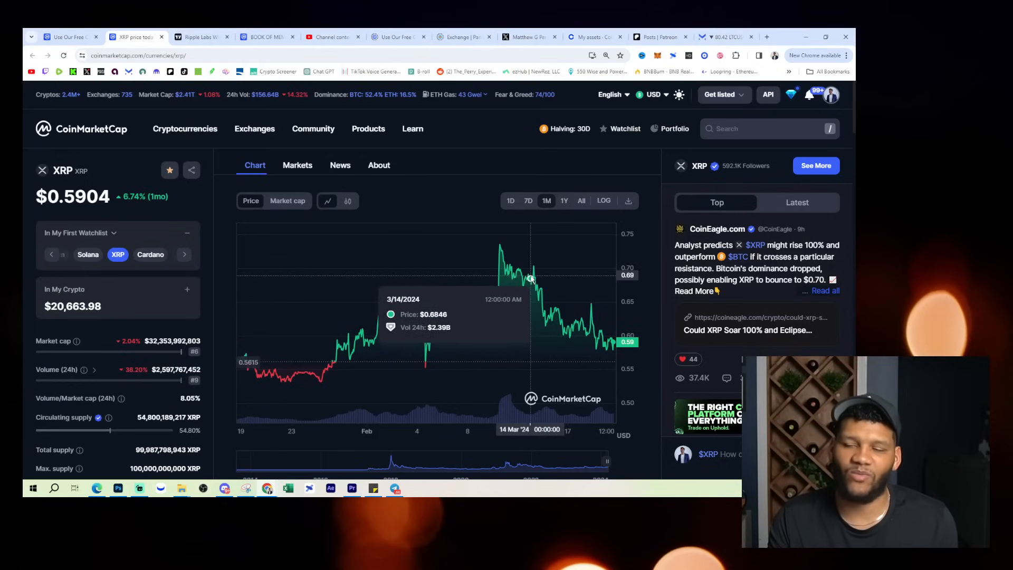
pyautogui.moveTo(527, 278)
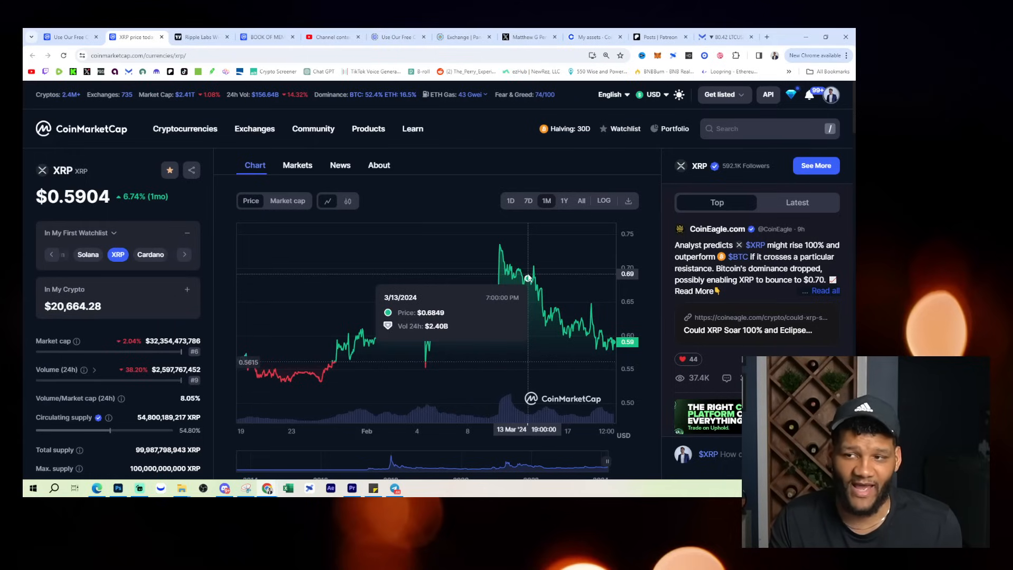
pyautogui.moveTo(448, 206)
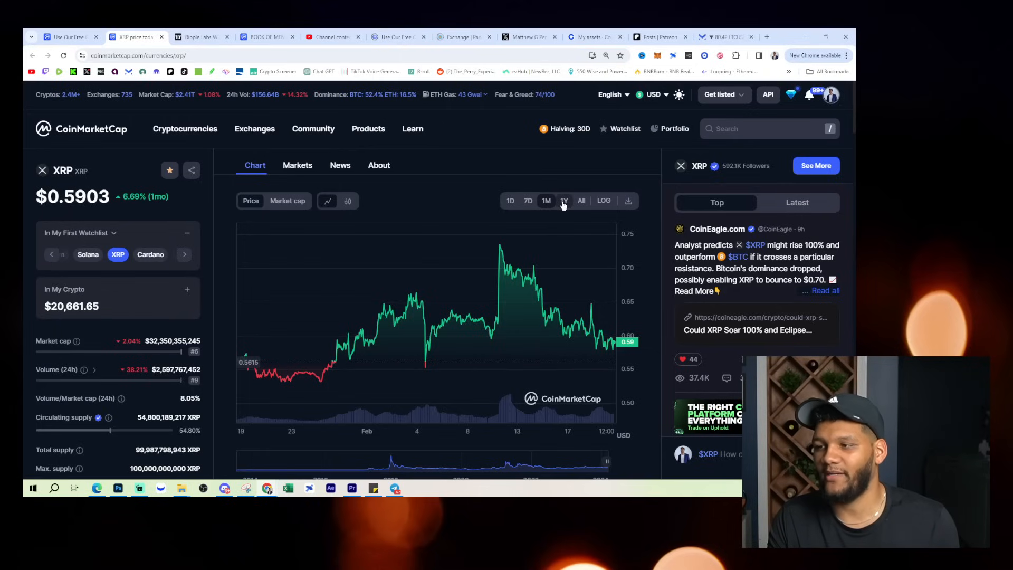
# - Set XRP's price chart to the 1Y range, showing a 57.32% gain
pyautogui.click(564, 201)
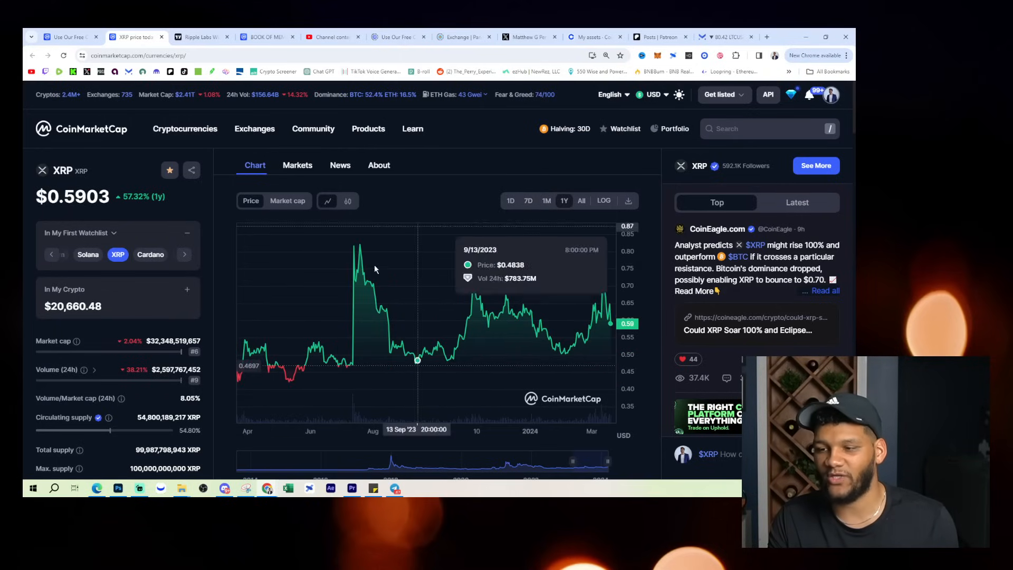
pyautogui.moveTo(307, 345)
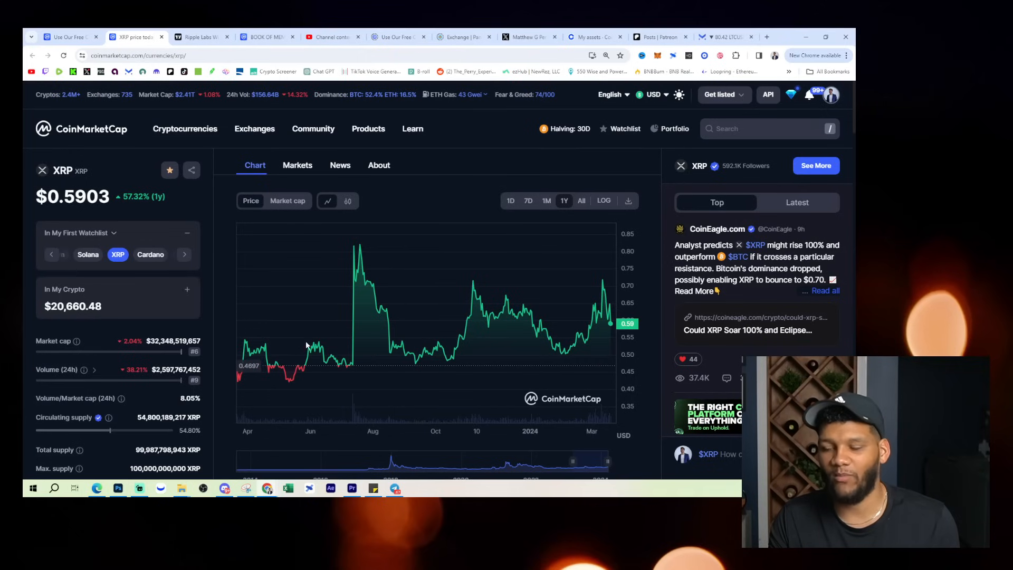
pyautogui.moveTo(388, 324)
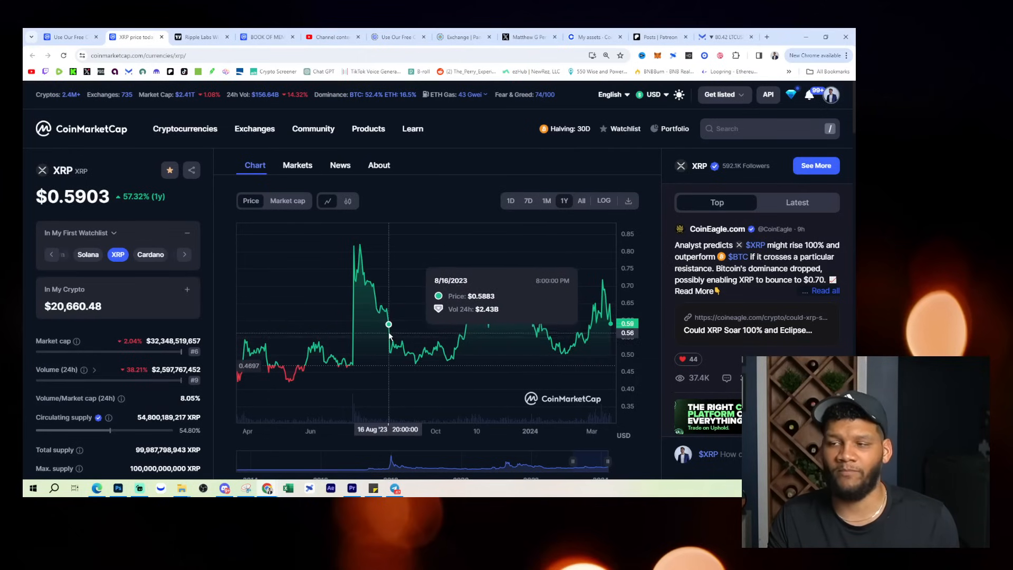
pyautogui.moveTo(444, 328)
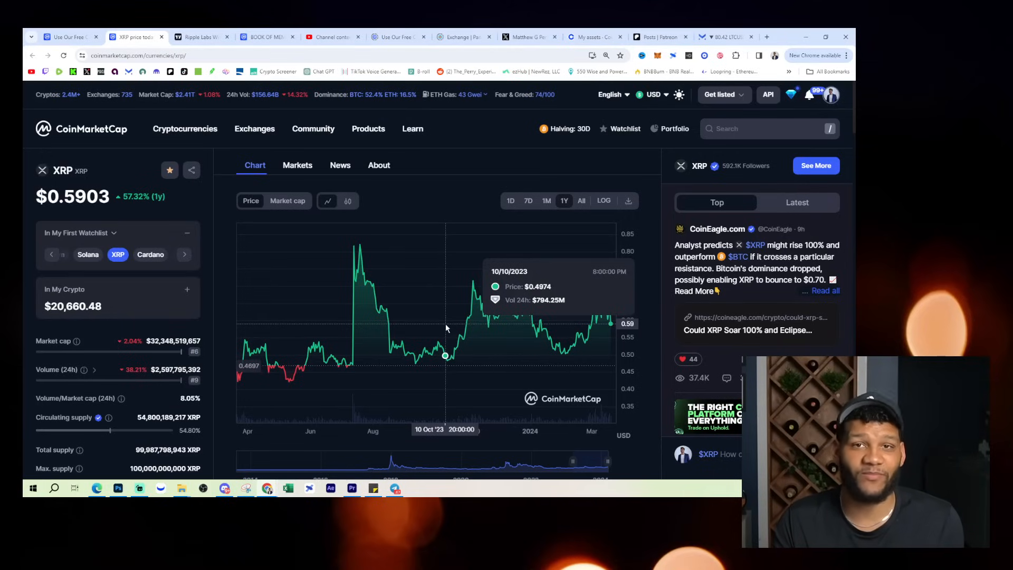
pyautogui.moveTo(390, 294)
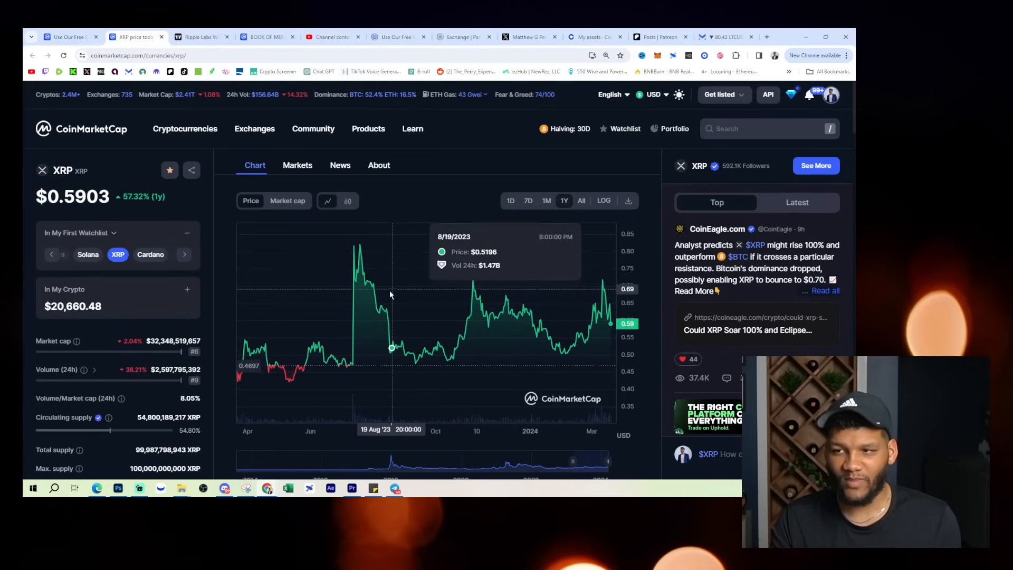
pyautogui.moveTo(411, 187)
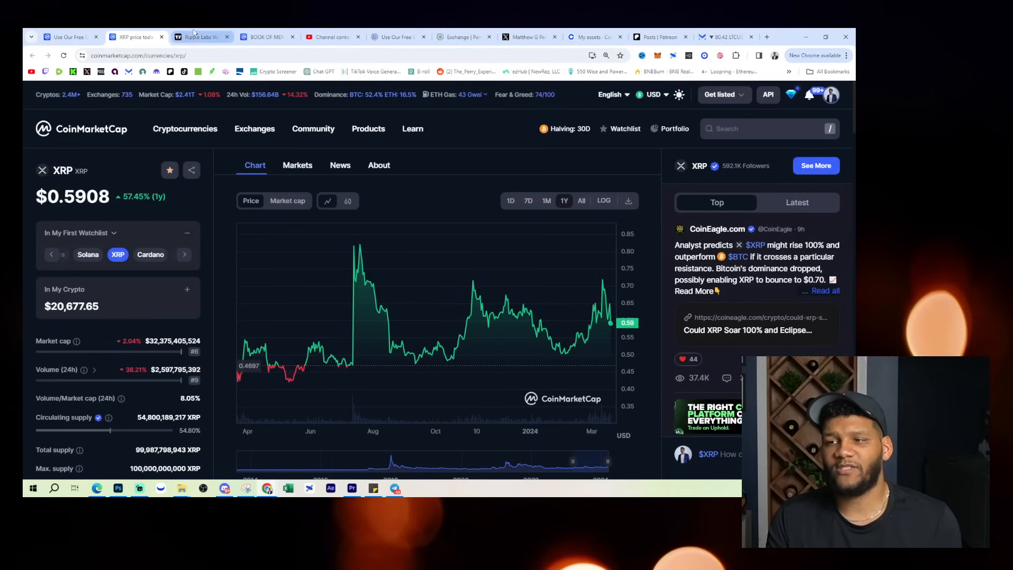
# - Open the Ripple Labs award article tab in TradingView and scroll down through it
pyautogui.click(197, 37)
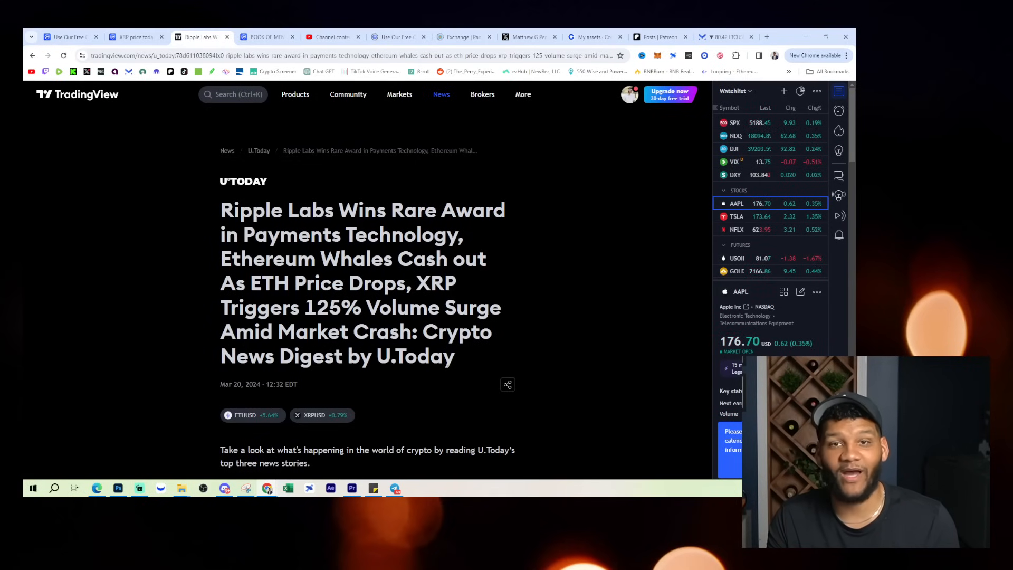
pyautogui.scroll(-3)
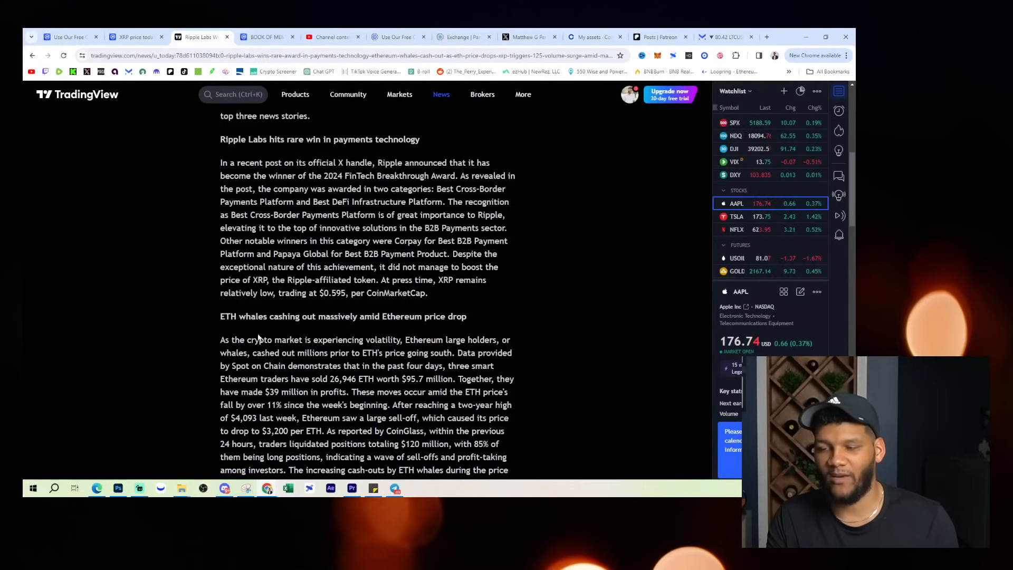
# - Scroll back up to the 'Ripple Labs hits rare win' award paragraph
pyautogui.scroll(3)
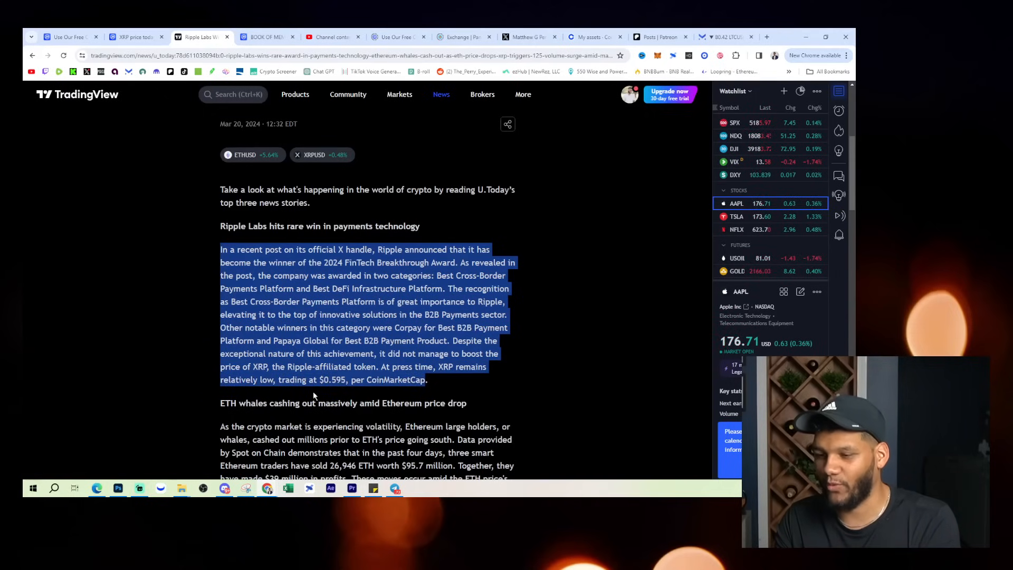
# - Scroll down to the 'XRP triggers 125% volume surge' section
pyautogui.scroll(-3)
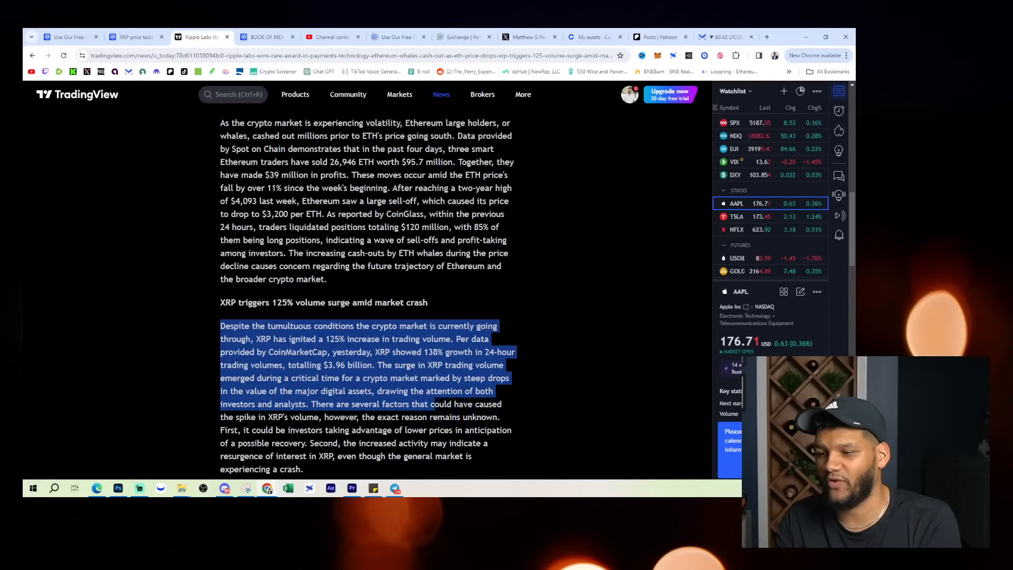
# - Read through the XRP volume-surge paragraph, then scroll back to the article's top headline
pyautogui.scroll(-3)
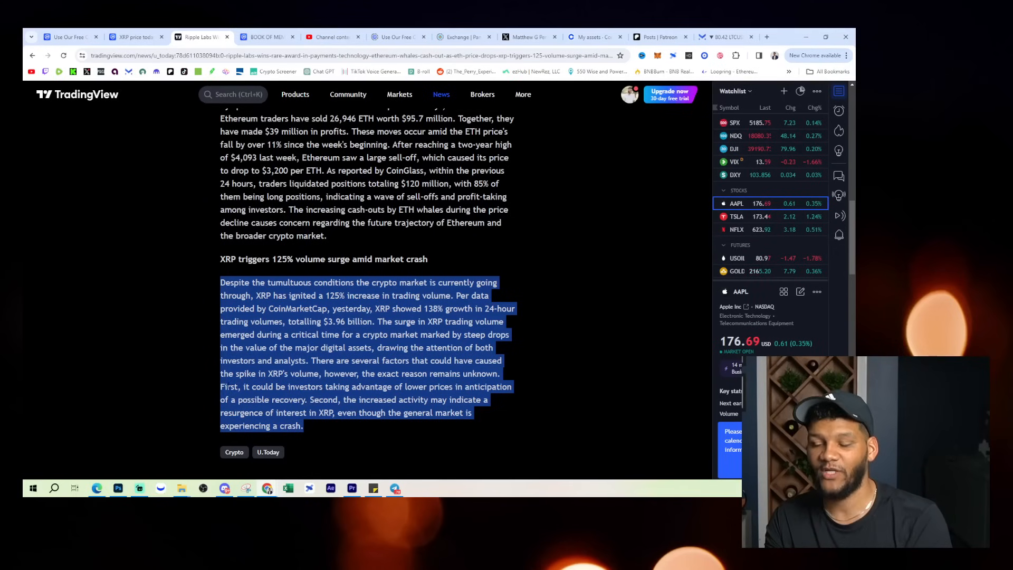
pyautogui.scroll(3)
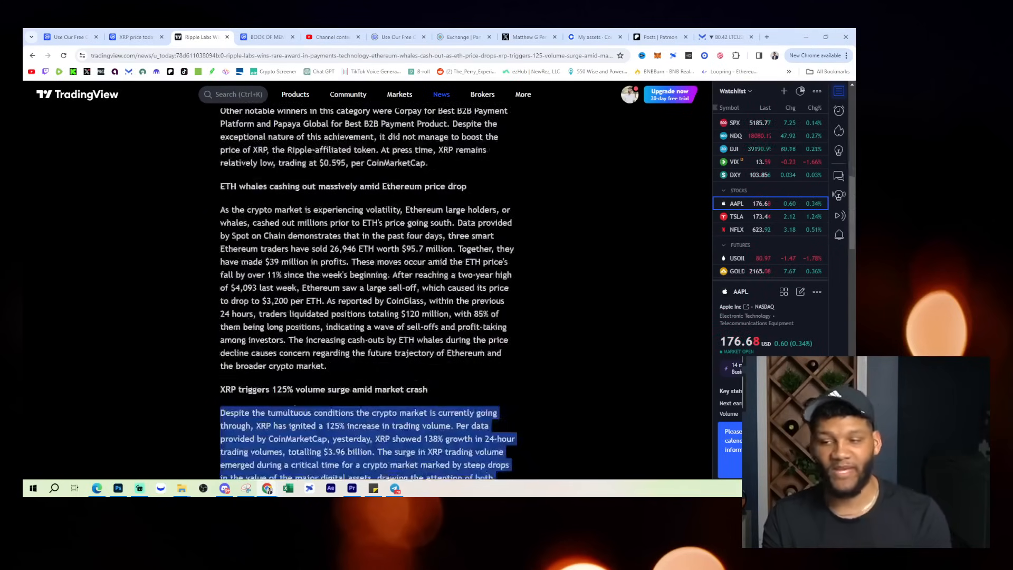
pyautogui.scroll(-3)
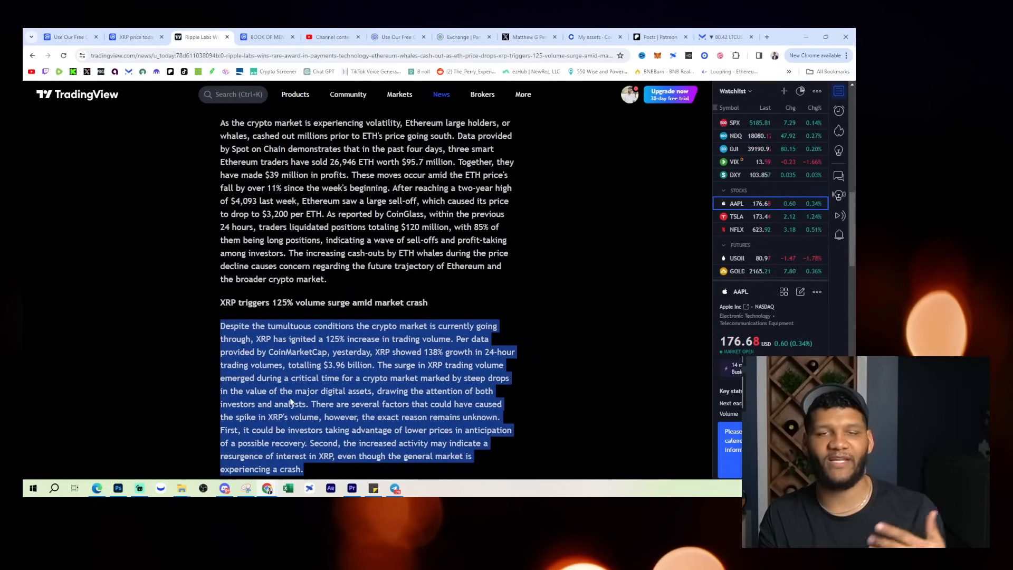
pyautogui.scroll(3)
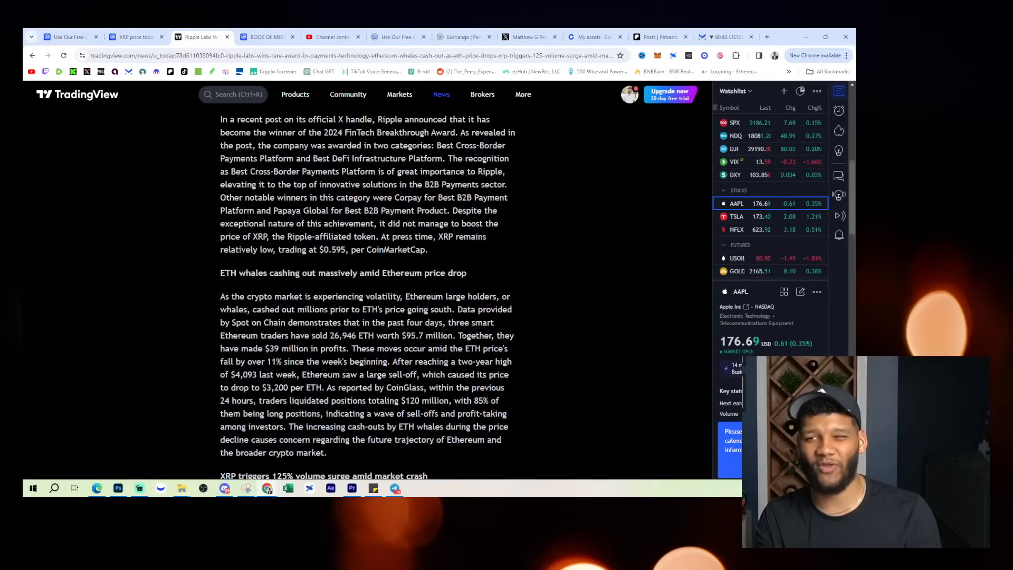
pyautogui.scroll(3)
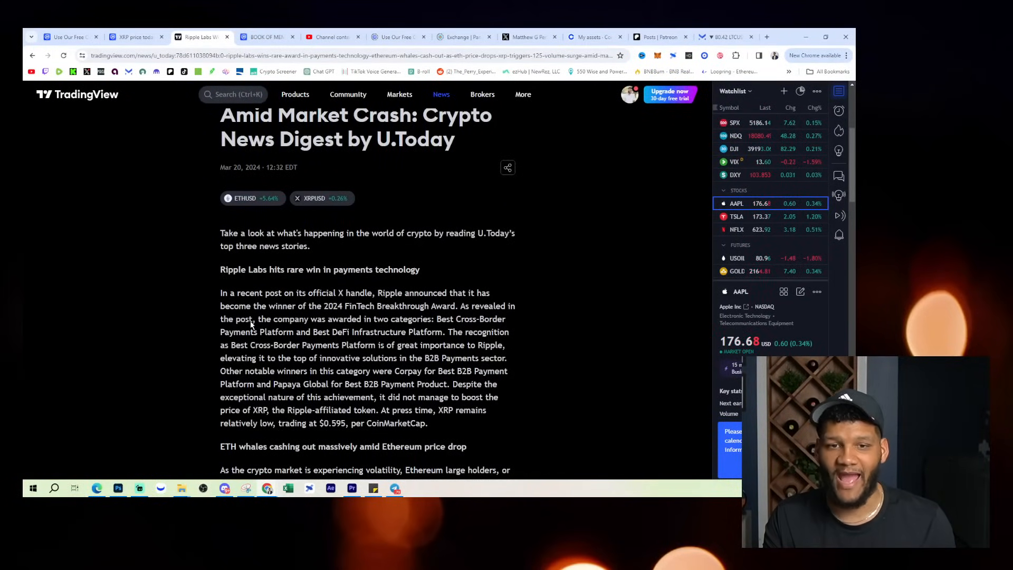
pyautogui.moveTo(118, 341)
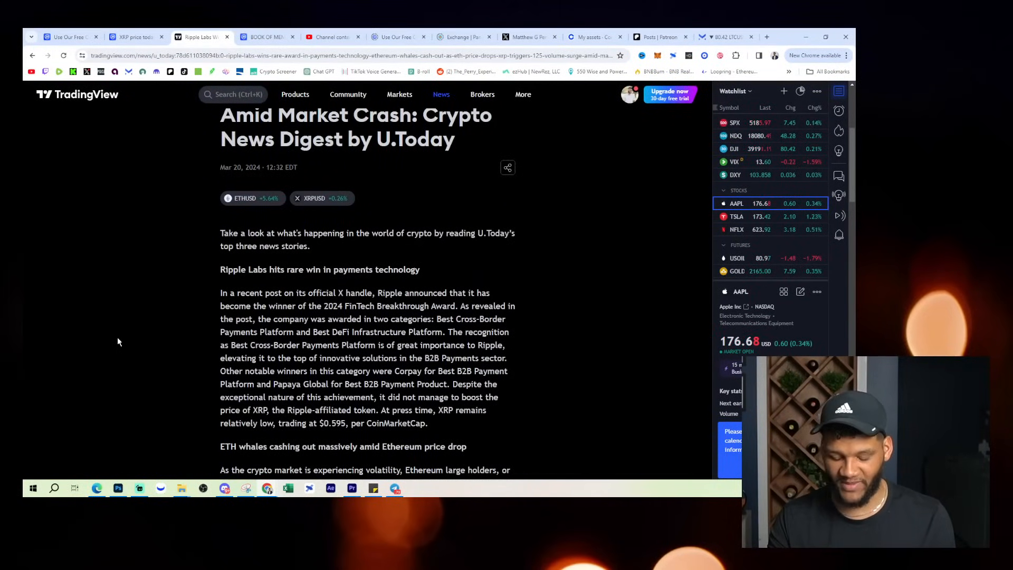